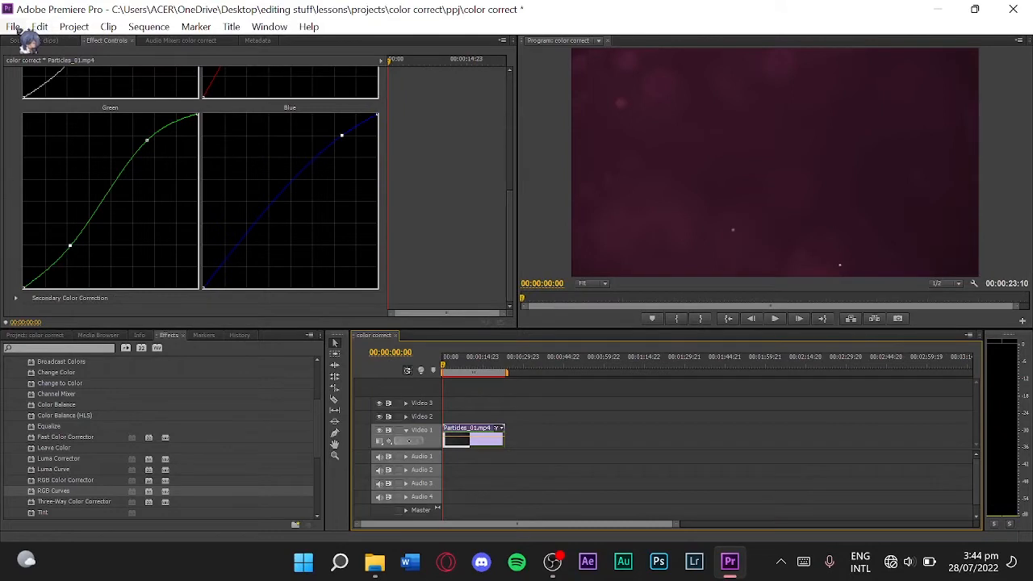
Launch the Export Settings dialog for the color correct sequence via File > Export > Media.
{"action": "left_click", "coordinate": [12, 25]}
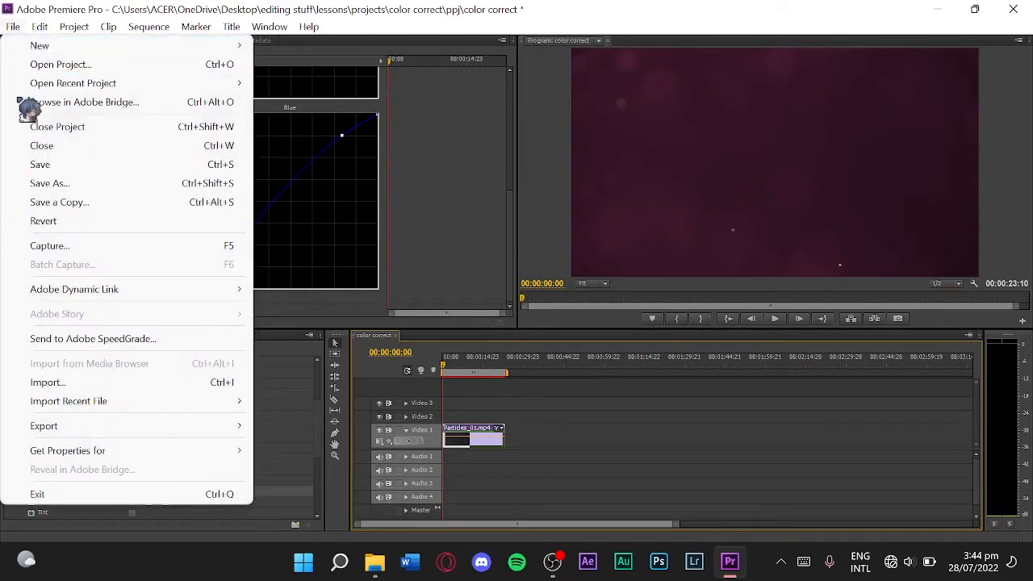
{"action": "mouse_move", "coordinate": [44, 426]}
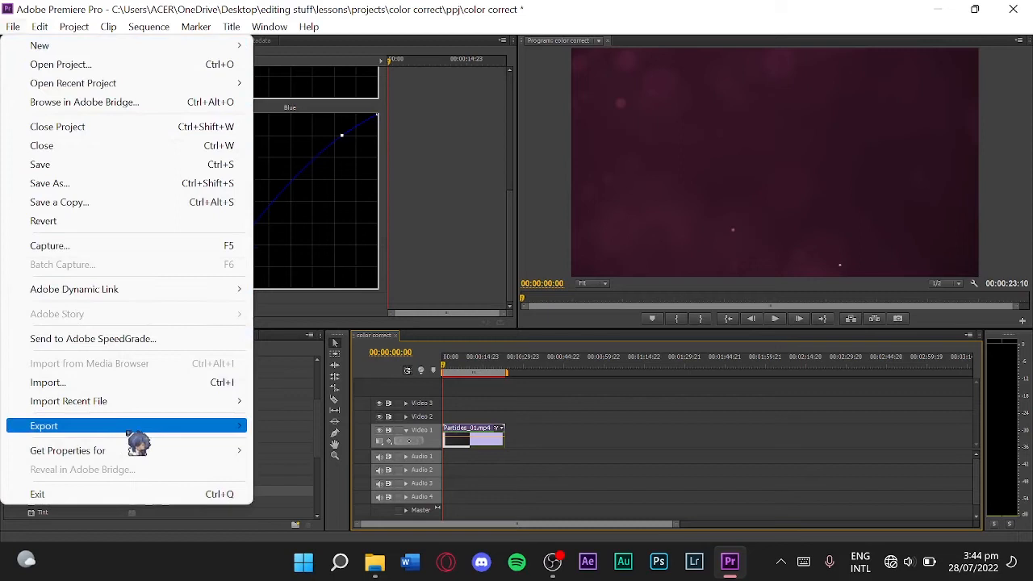
{"action": "left_click", "coordinate": [44, 426]}
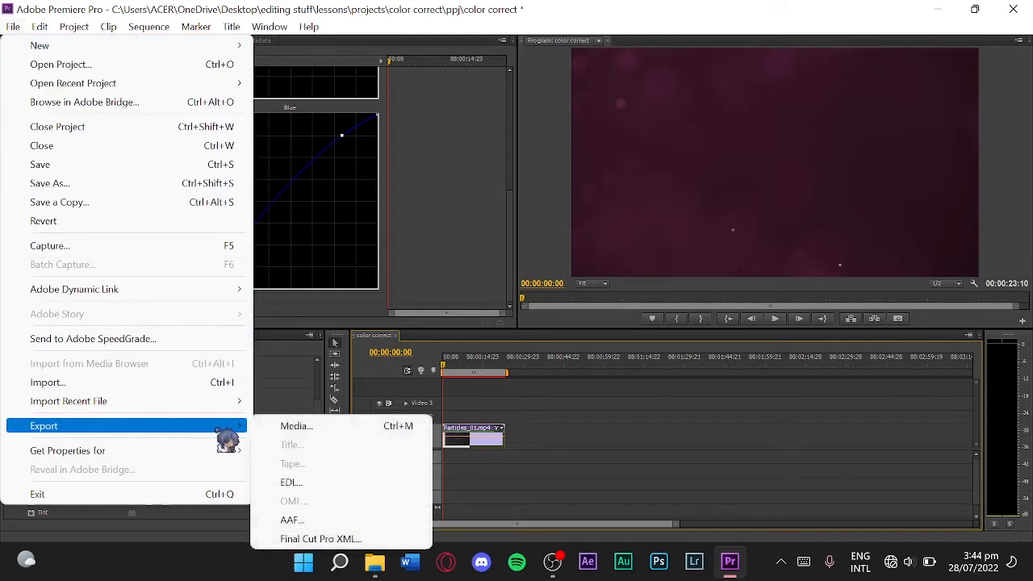
{"action": "mouse_move", "coordinate": [295, 426]}
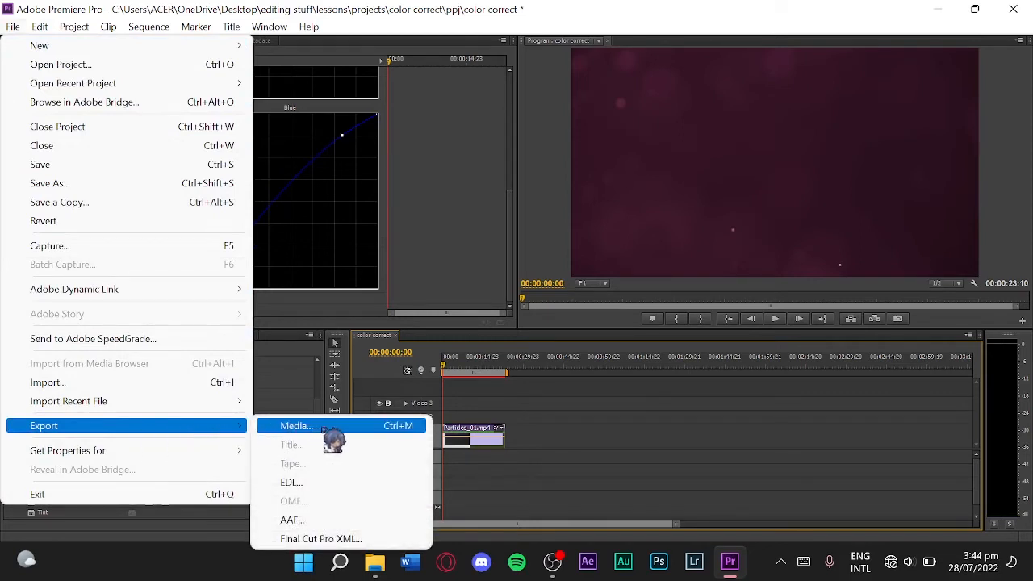
{"action": "left_click", "coordinate": [294, 426]}
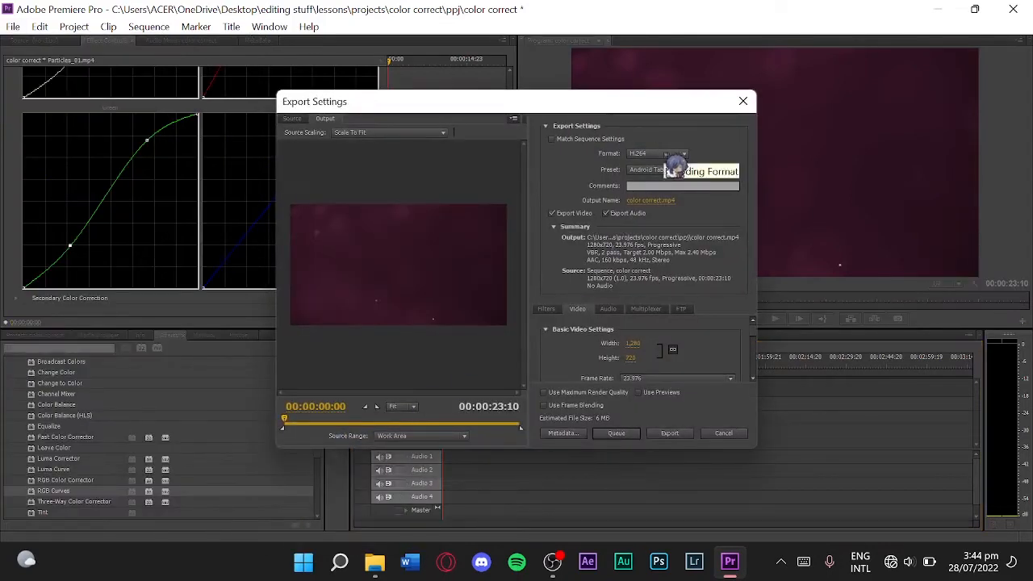
Choose H.264 from the export format list.
{"action": "left_click", "coordinate": [684, 153]}
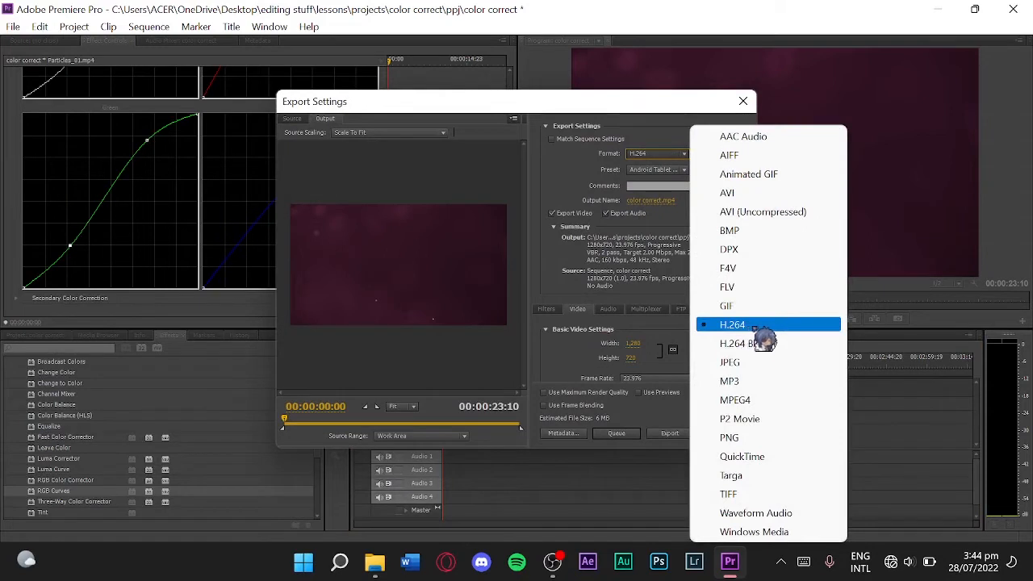
{"action": "left_click", "coordinate": [731, 325]}
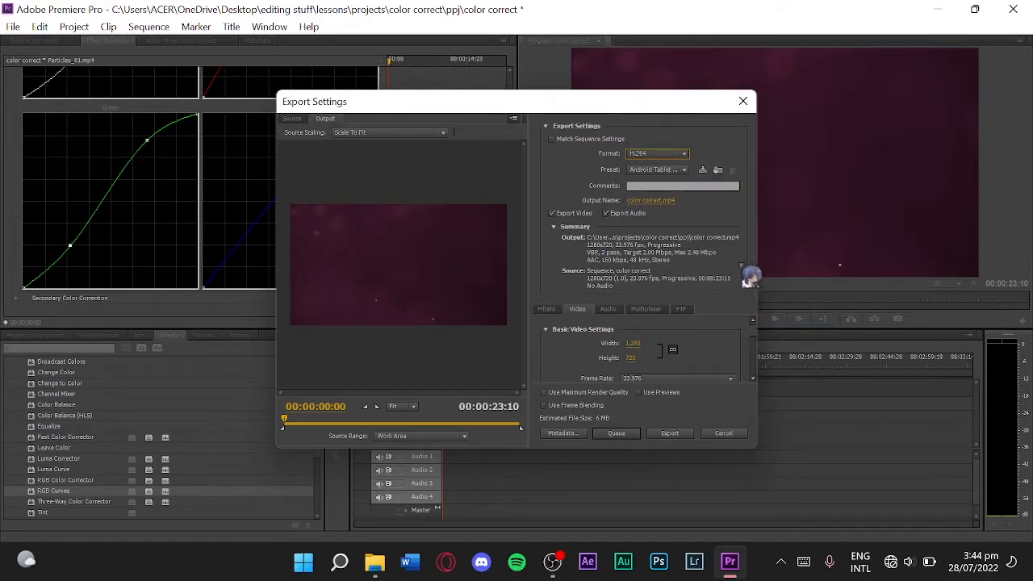
{"action": "mouse_move", "coordinate": [648, 200]}
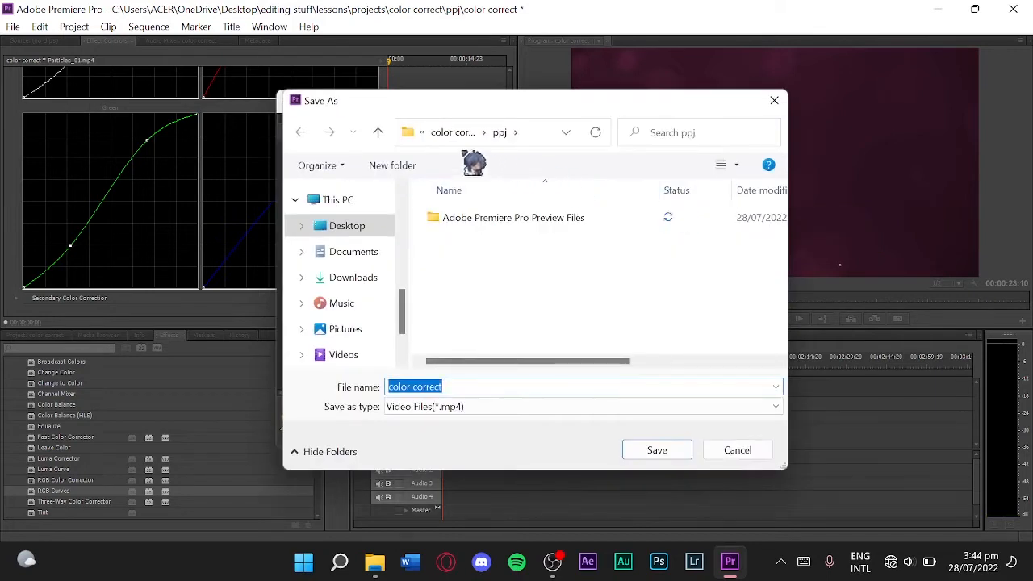
Point the output location to the project's export folder as color correct.mp4.
{"action": "left_click", "coordinate": [377, 132]}
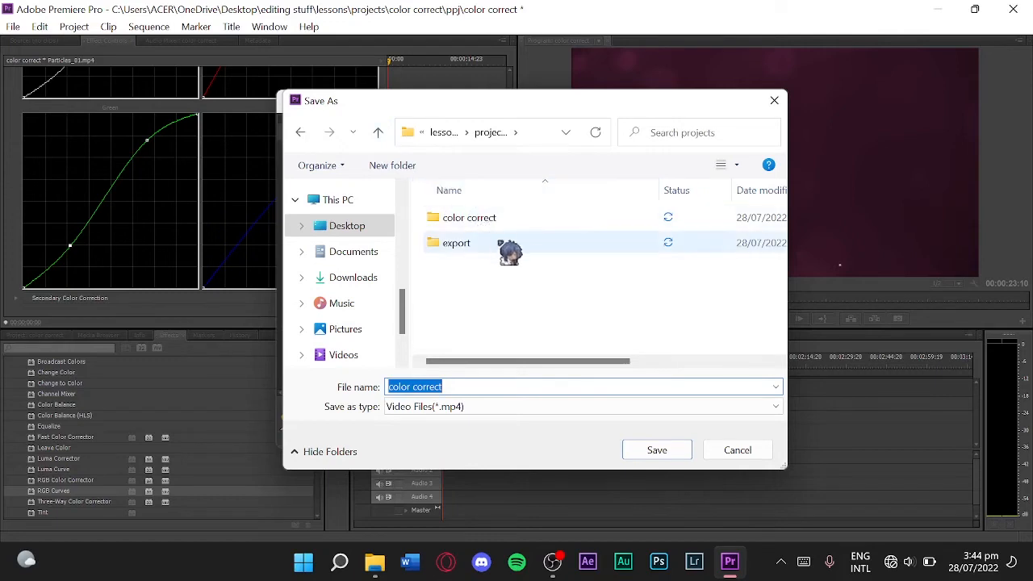
{"action": "double_click", "coordinate": [455, 242]}
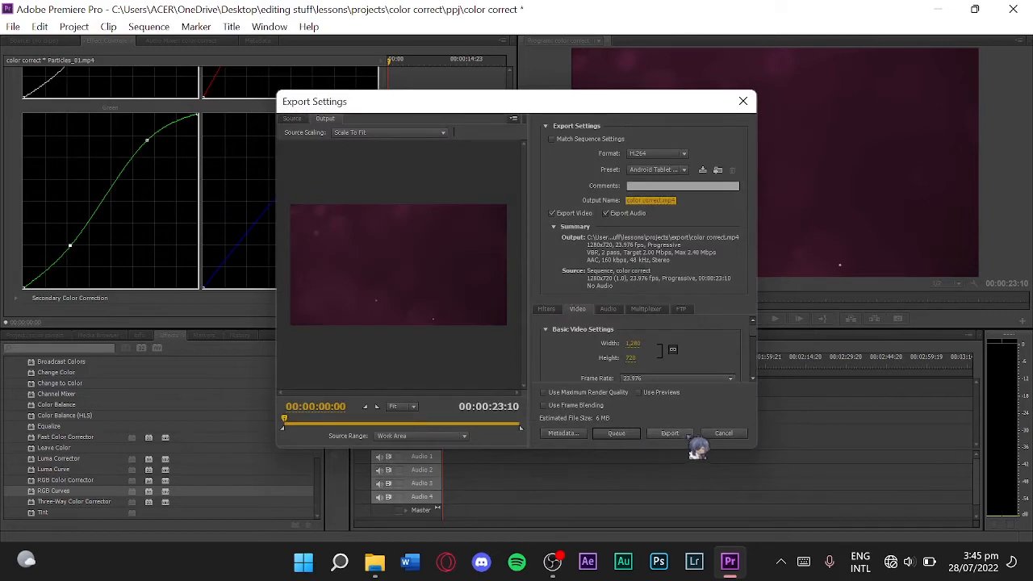
{"action": "mouse_move", "coordinate": [697, 448]}
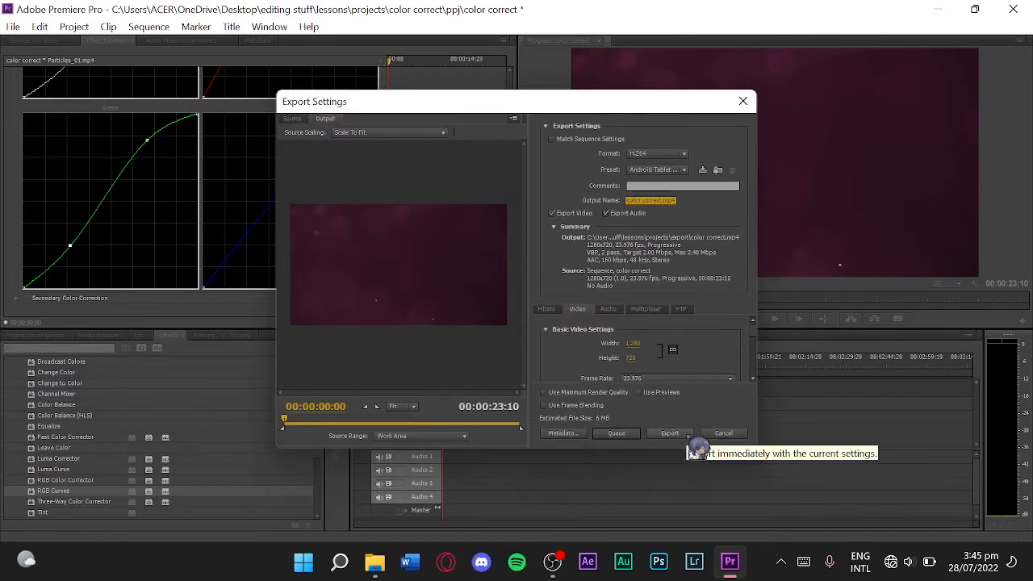
Save the output path and begin encoding color correct.mp4.
{"action": "left_click", "coordinate": [668, 433]}
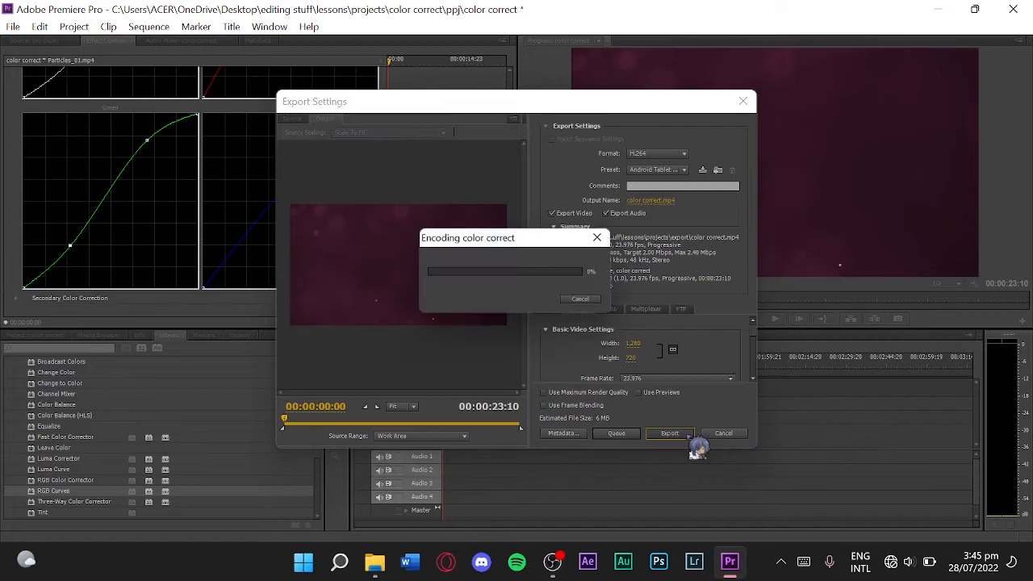
{"action": "left_click", "coordinate": [668, 432]}
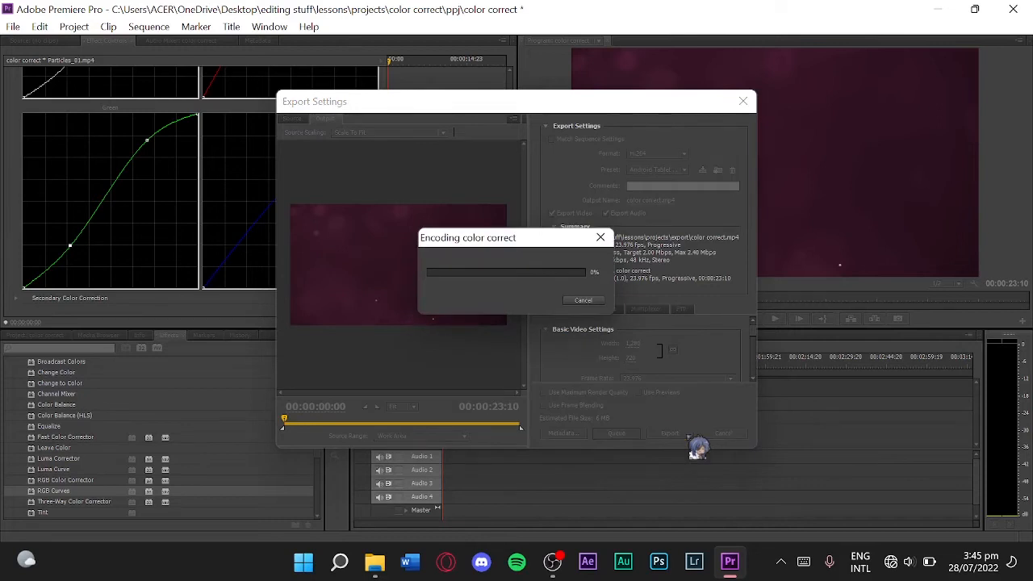